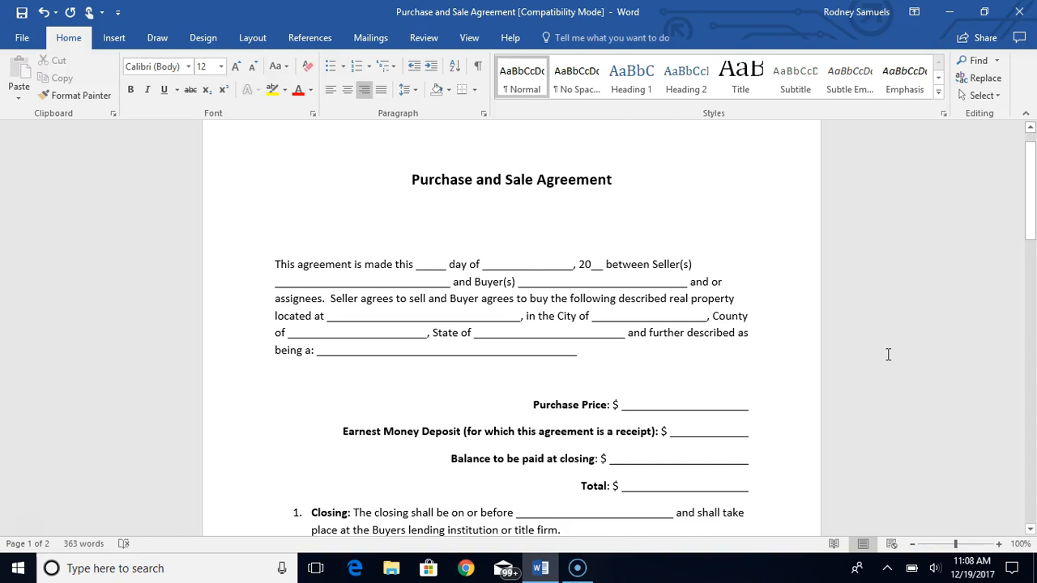
Place the cursor after the Purchase Price blank, then scroll to clauses 8 and 9 on page 2
{"action": "left_click", "coordinate": [747, 404]}
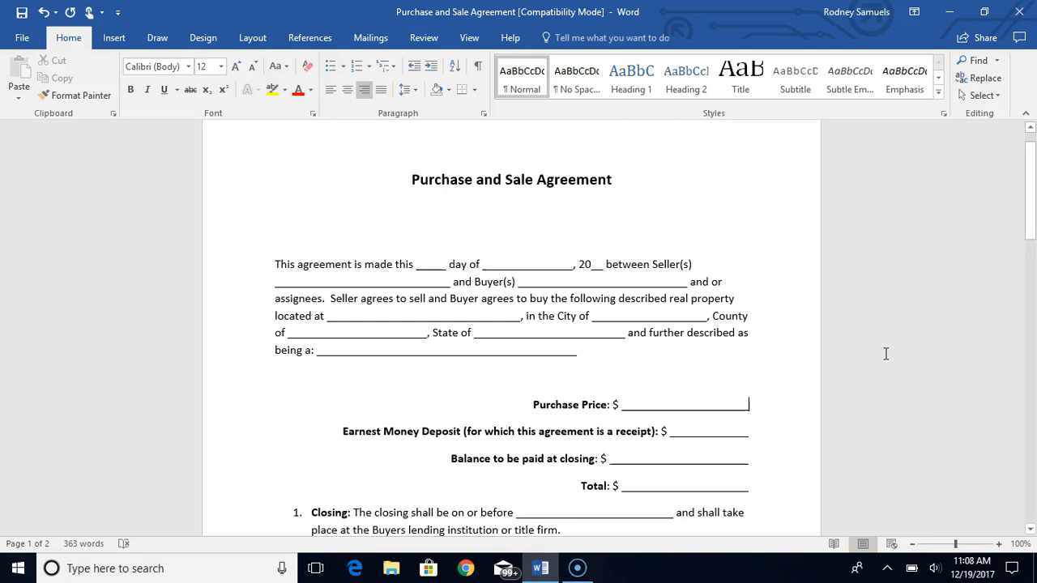
{"action": "mouse_move", "coordinate": [882, 346]}
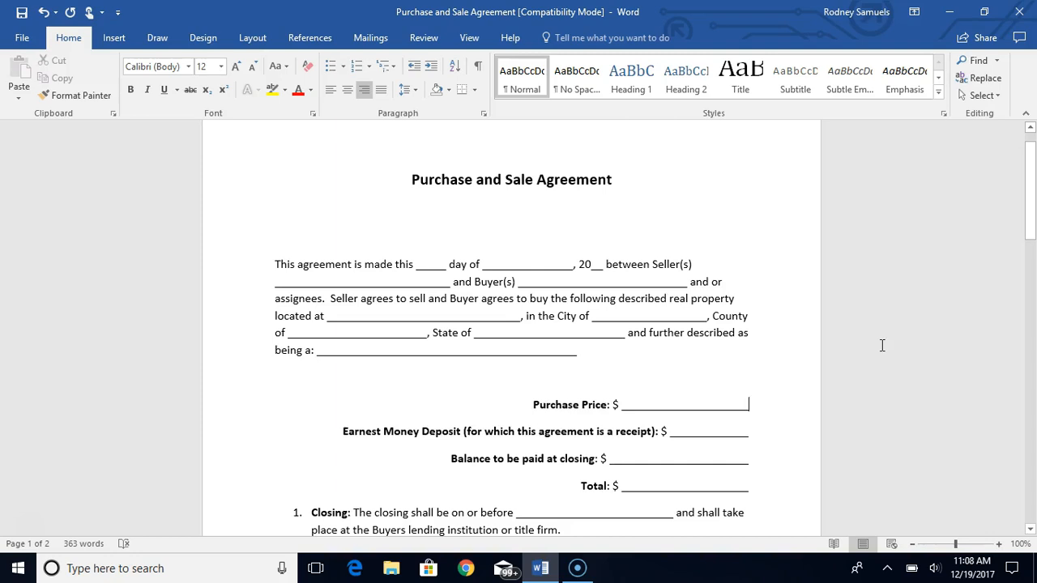
{"action": "mouse_move", "coordinate": [888, 341]}
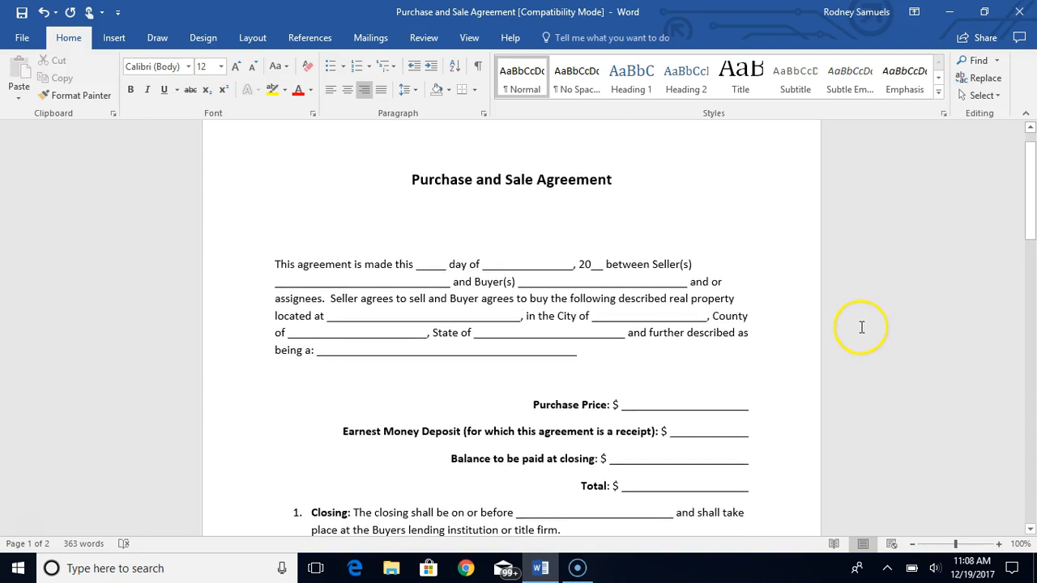
{"action": "mouse_move", "coordinate": [868, 329]}
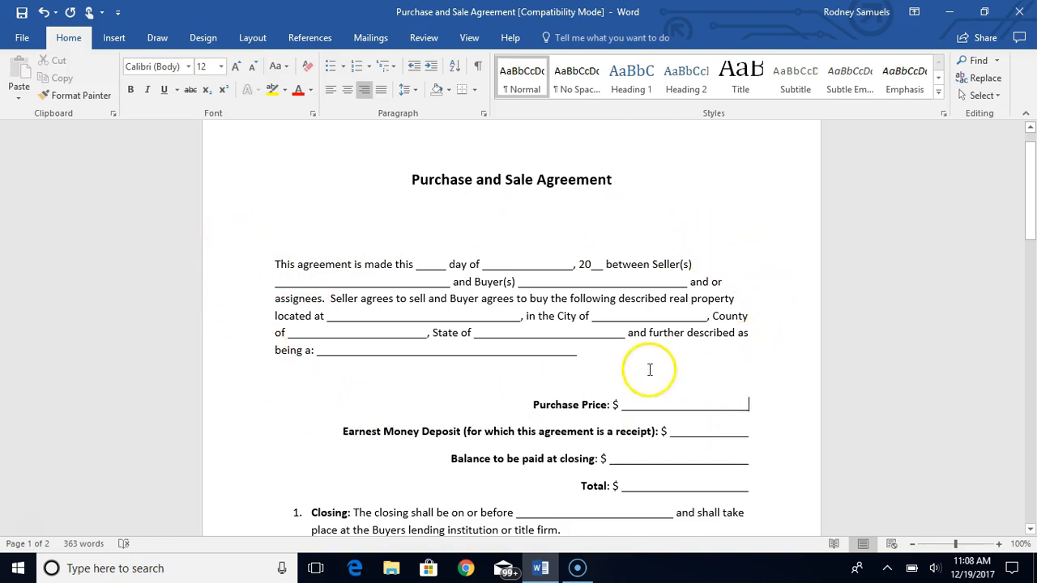
{"action": "mouse_move", "coordinate": [781, 356]}
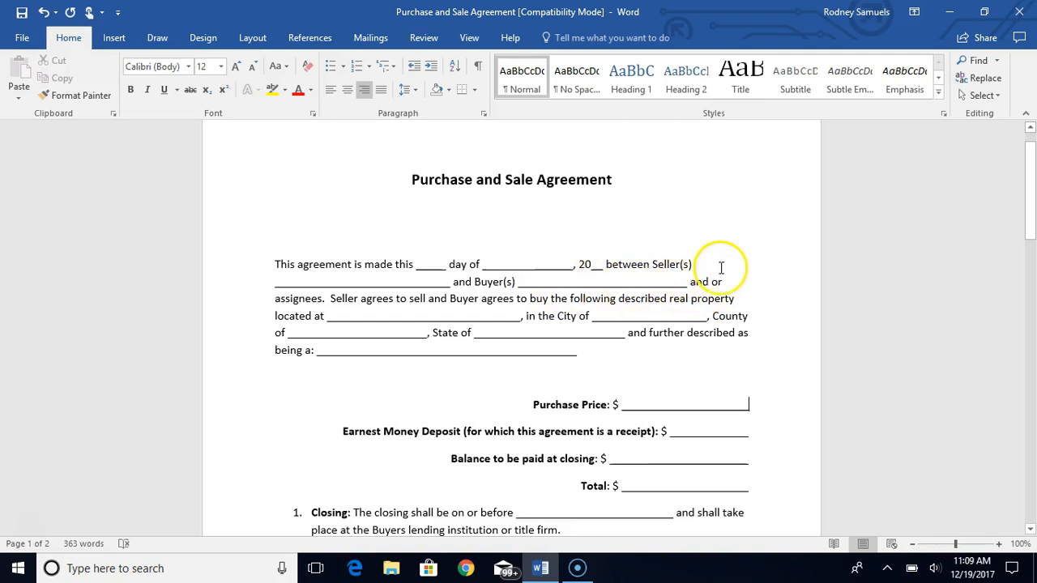
{"action": "mouse_move", "coordinate": [301, 313]}
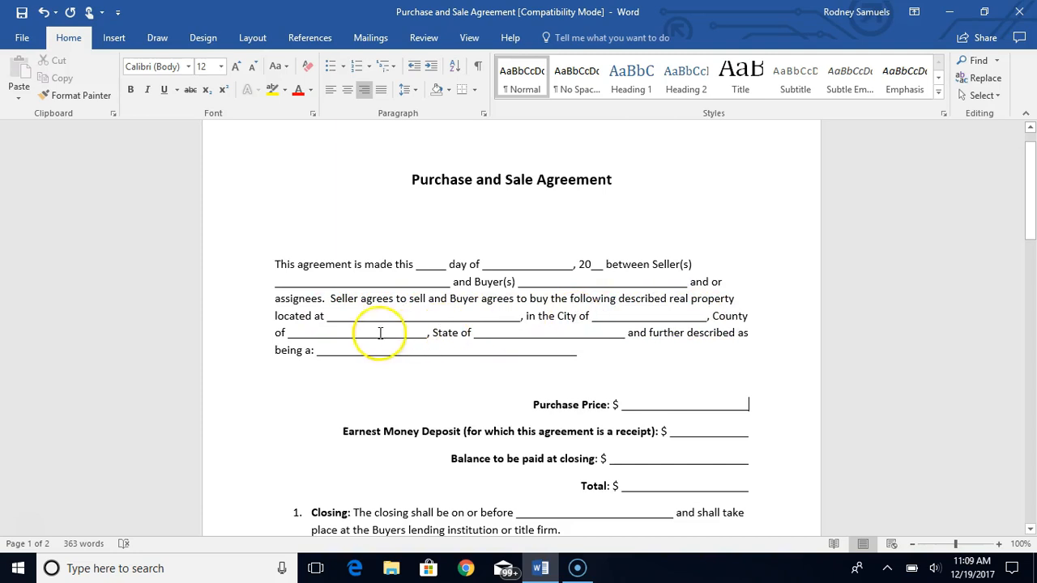
{"action": "mouse_move", "coordinate": [729, 347]}
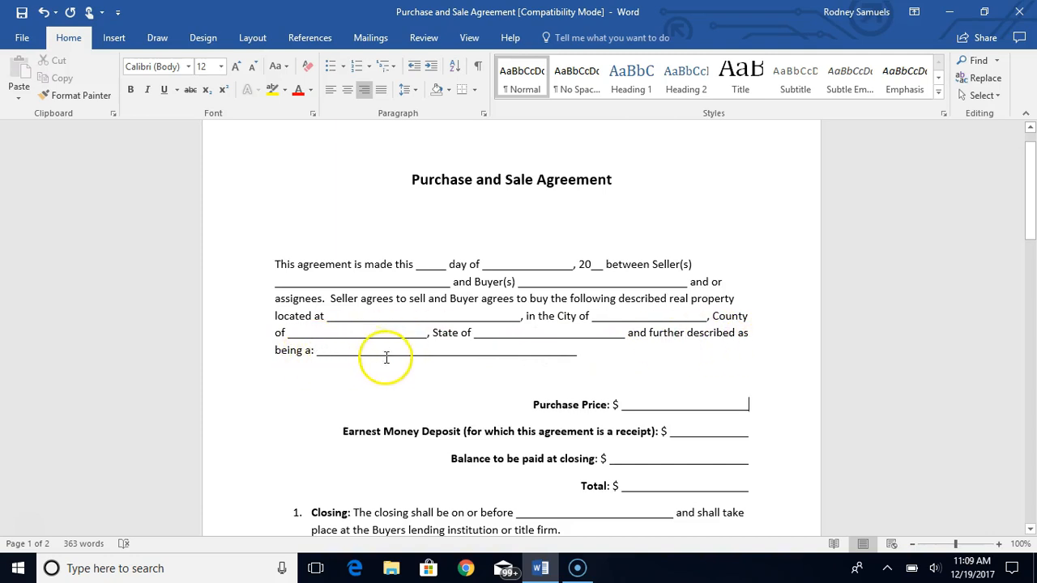
{"action": "mouse_move", "coordinate": [484, 367]}
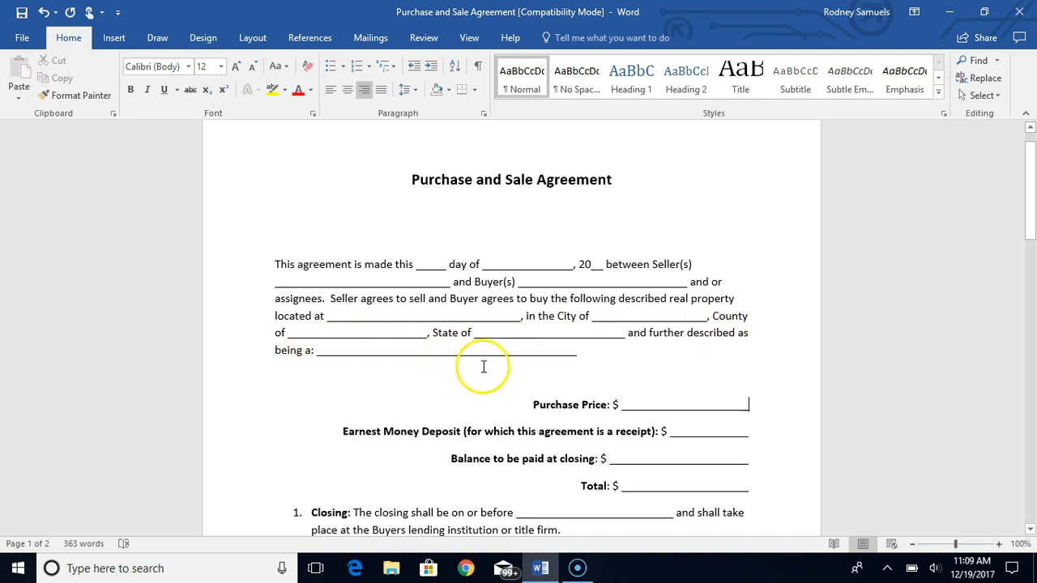
{"action": "scroll", "scroll_direction": "down", "scroll_amount": 3}
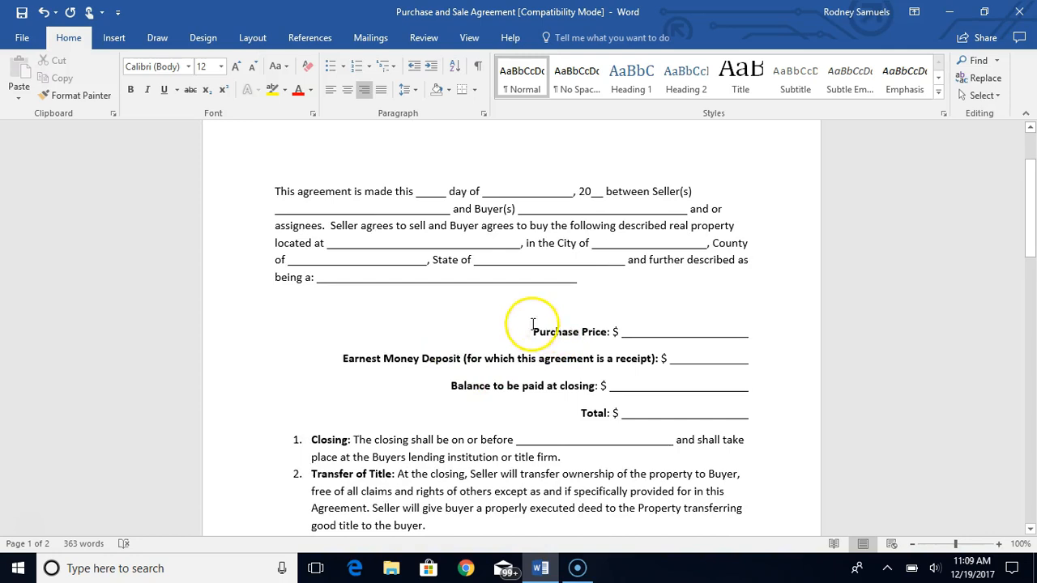
{"action": "mouse_move", "coordinate": [666, 324]}
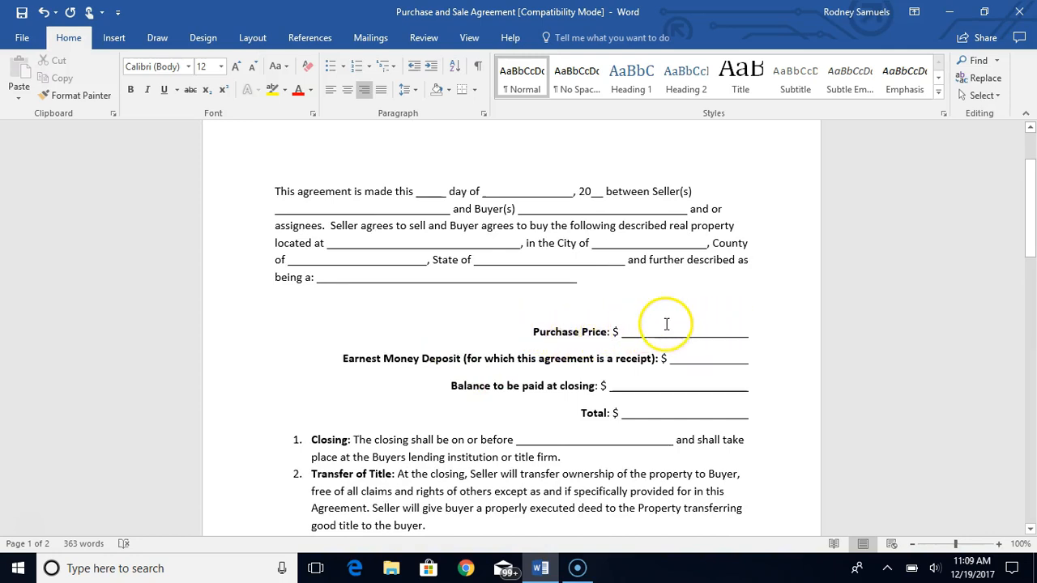
{"action": "mouse_move", "coordinate": [747, 324]}
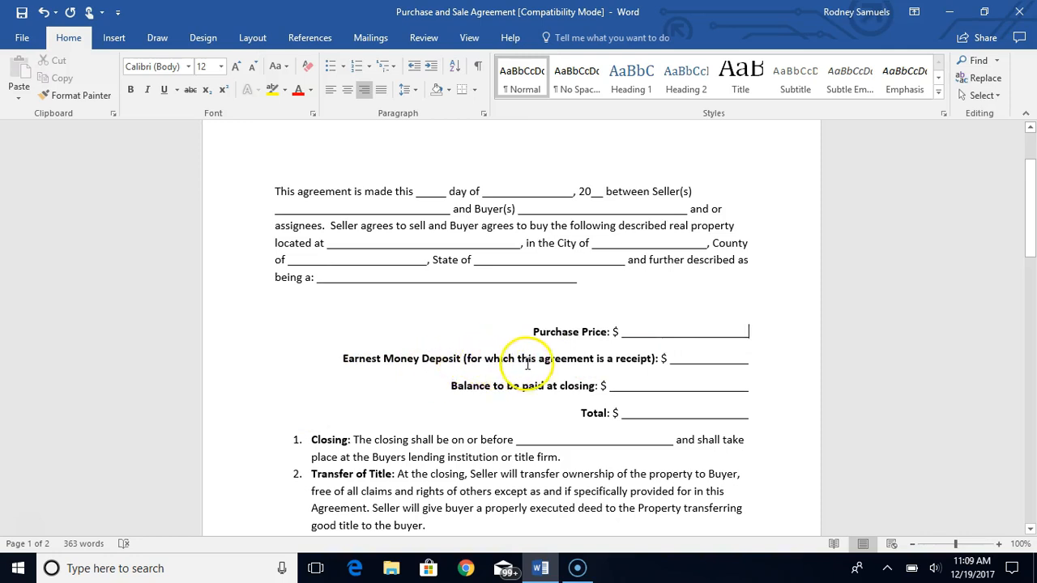
{"action": "mouse_move", "coordinate": [713, 362]}
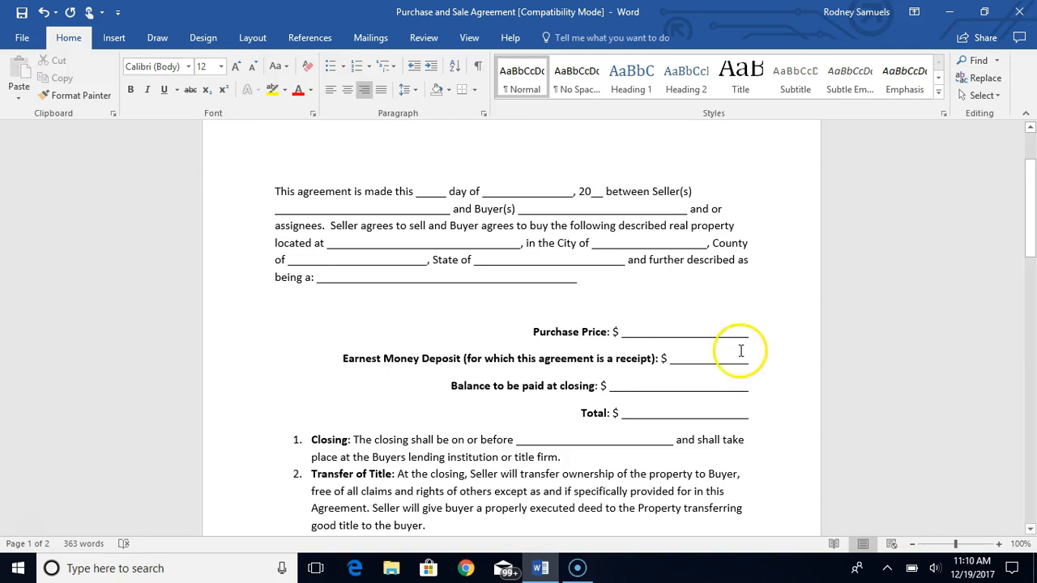
{"action": "mouse_move", "coordinate": [748, 358]}
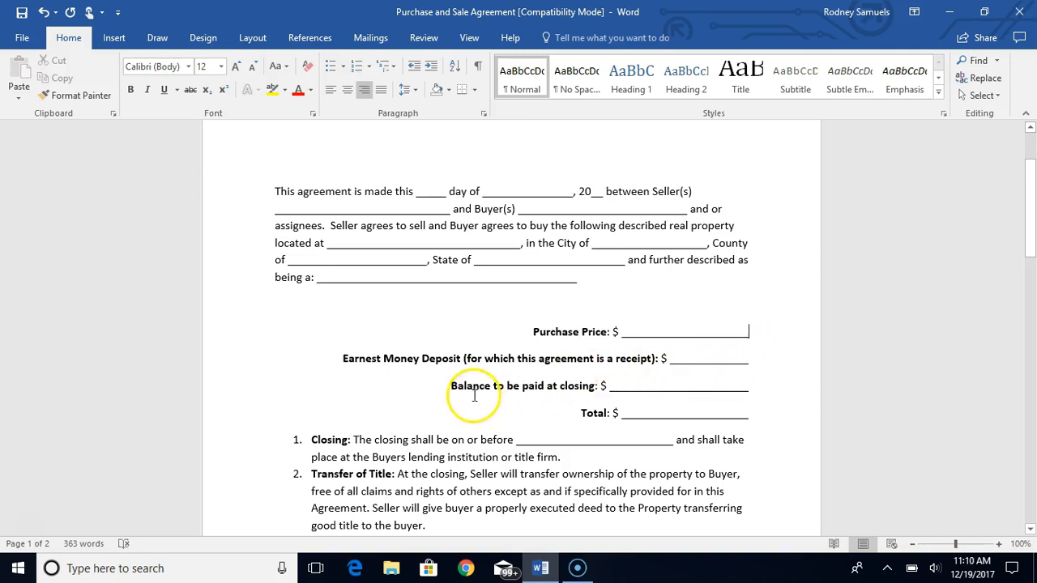
{"action": "mouse_move", "coordinate": [742, 385]}
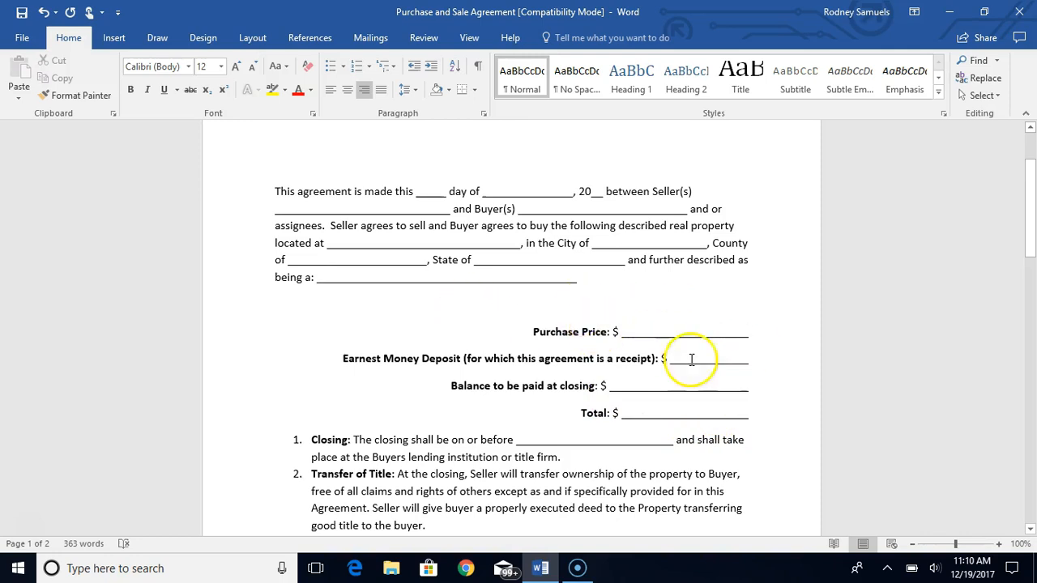
{"action": "scroll", "scroll_direction": "down", "scroll_amount": 3}
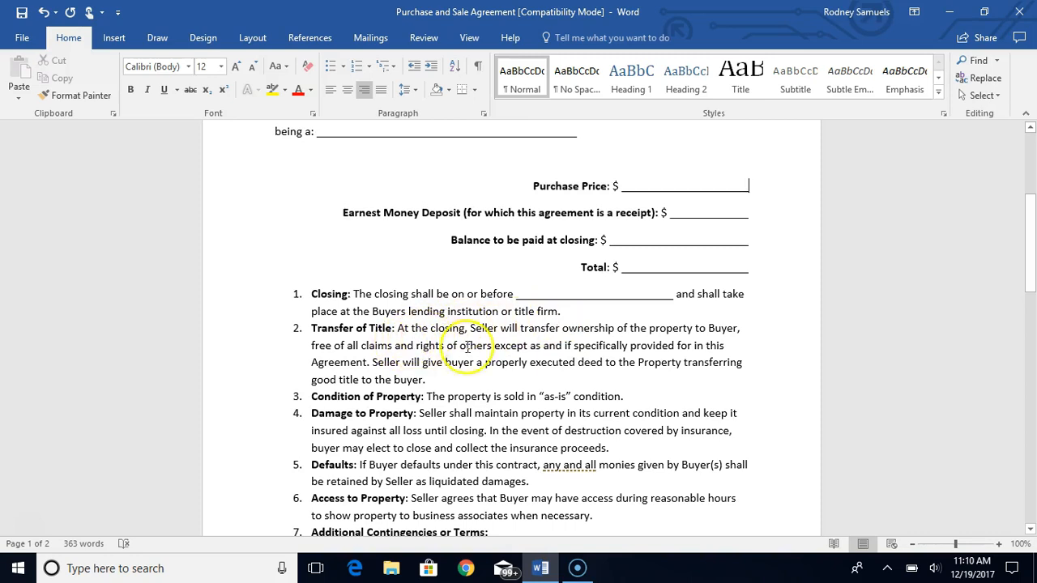
{"action": "mouse_move", "coordinate": [676, 331]}
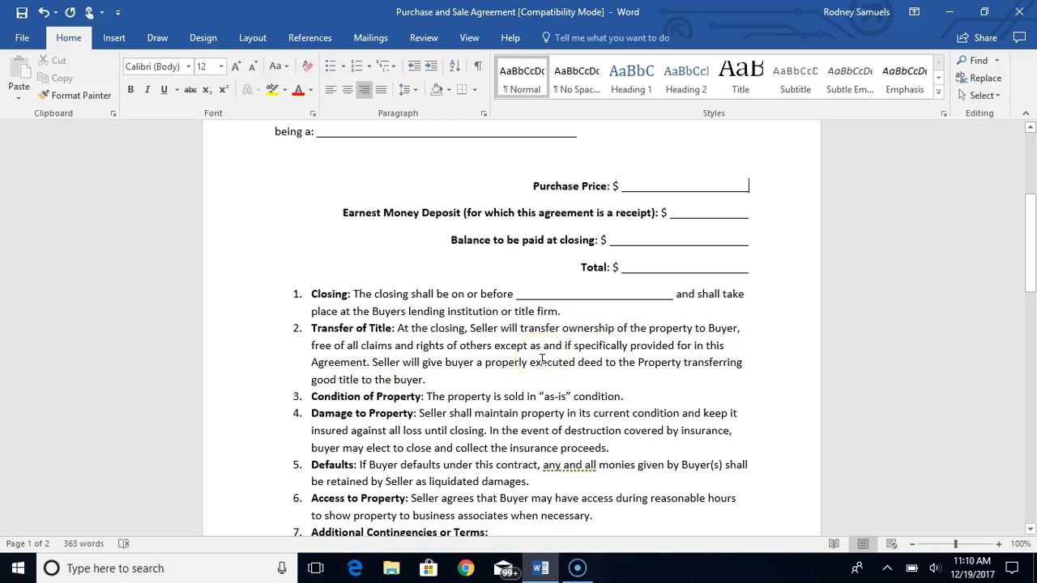
{"action": "scroll", "scroll_direction": "down", "scroll_amount": 3}
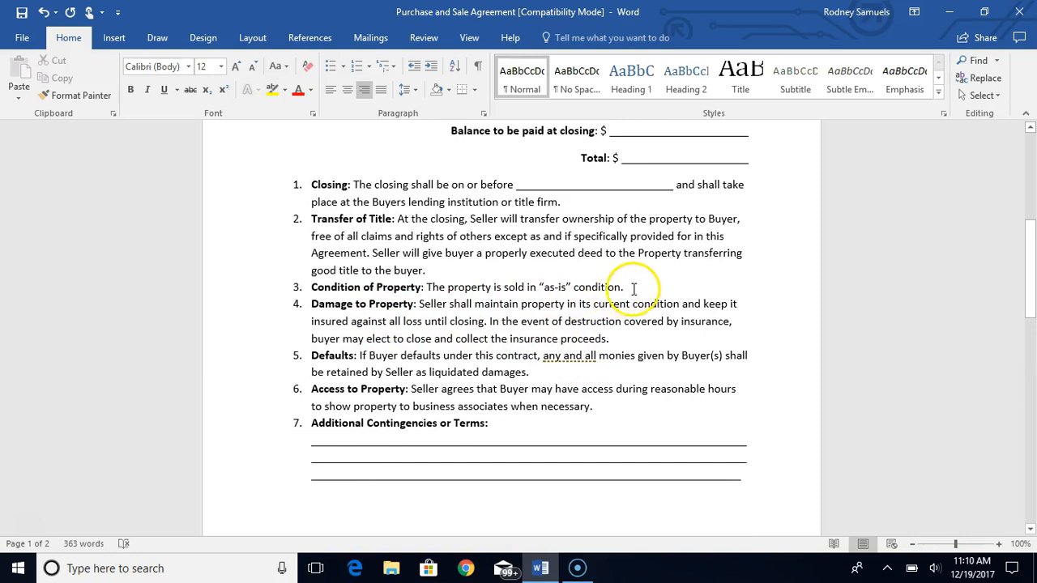
{"action": "mouse_move", "coordinate": [381, 334]}
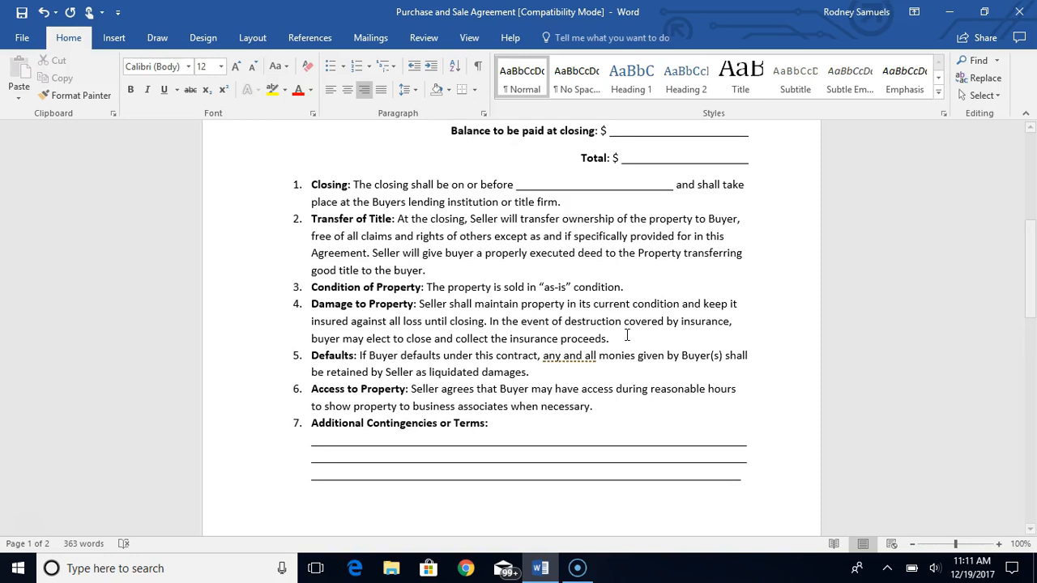
{"action": "scroll", "scroll_direction": "down", "scroll_amount": 3}
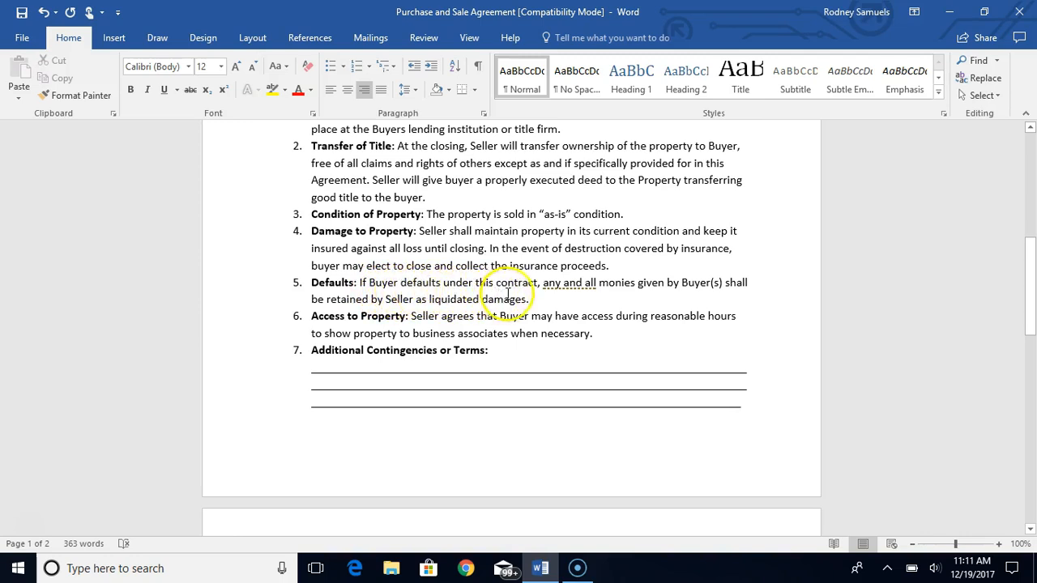
{"action": "mouse_move", "coordinate": [684, 295]}
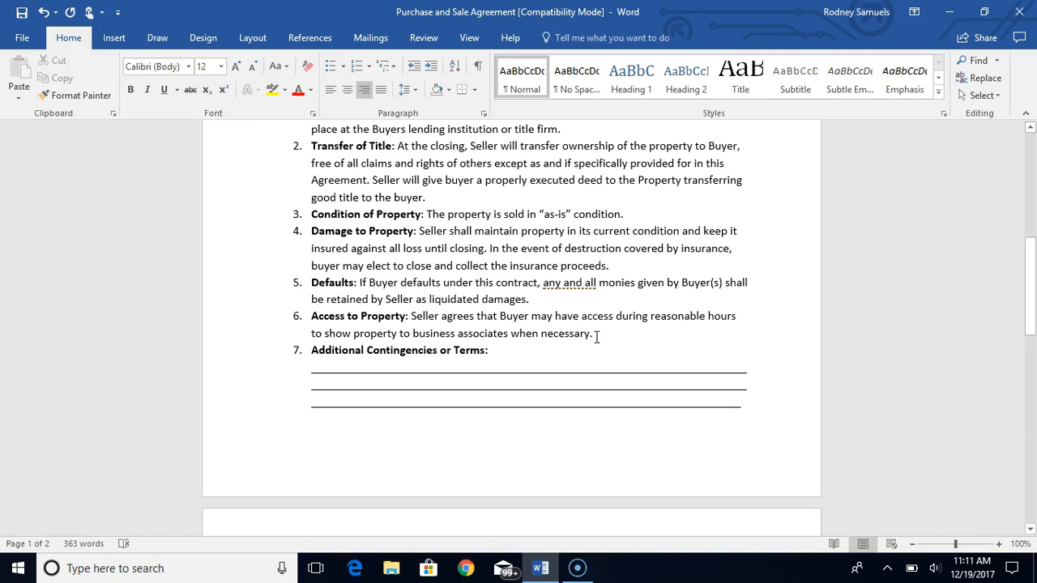
{"action": "scroll", "scroll_direction": "down", "scroll_amount": 3}
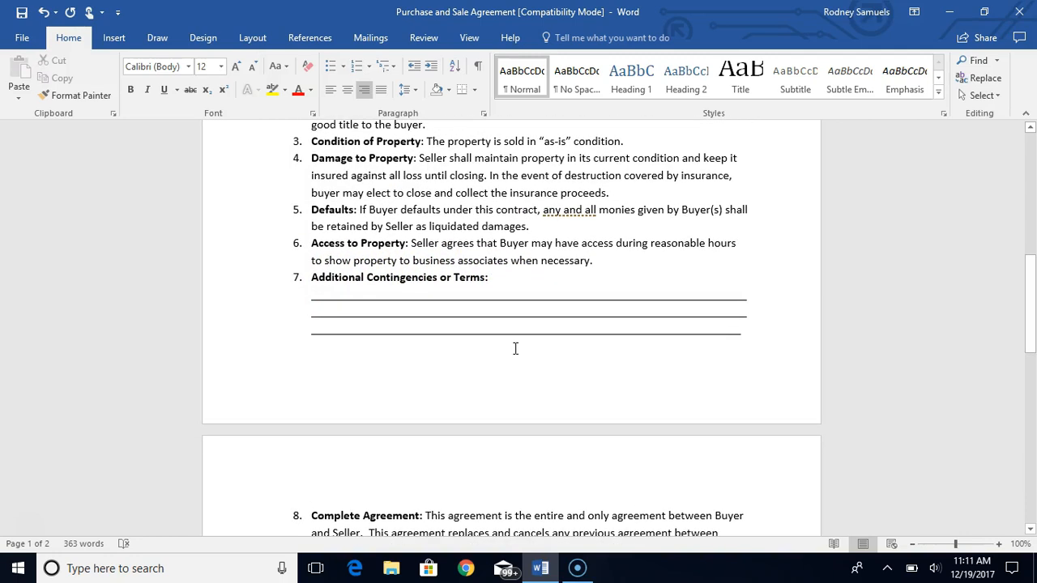
{"action": "scroll", "scroll_direction": "down", "scroll_amount": 3}
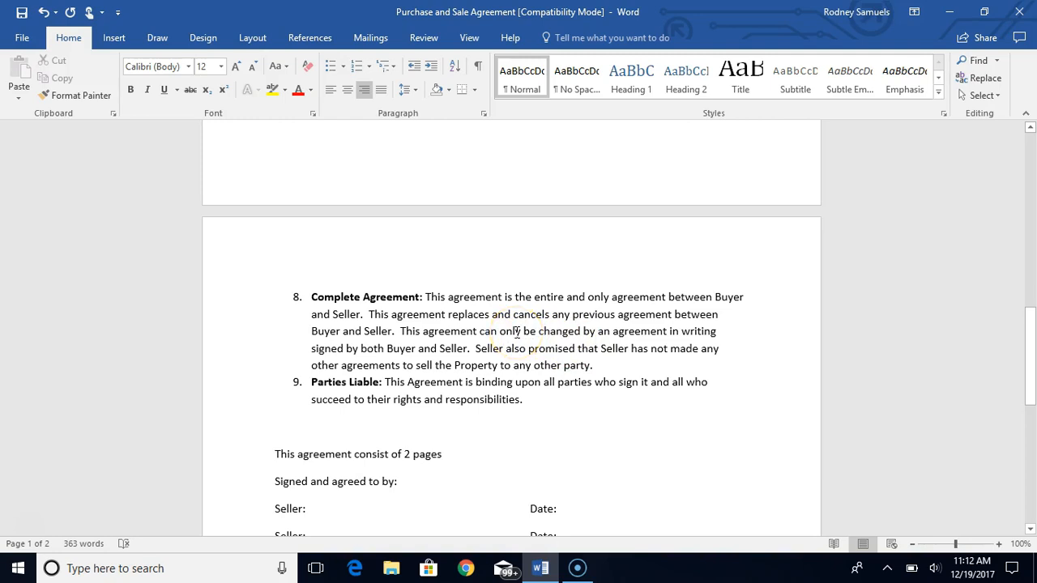
{"action": "mouse_move", "coordinate": [695, 328]}
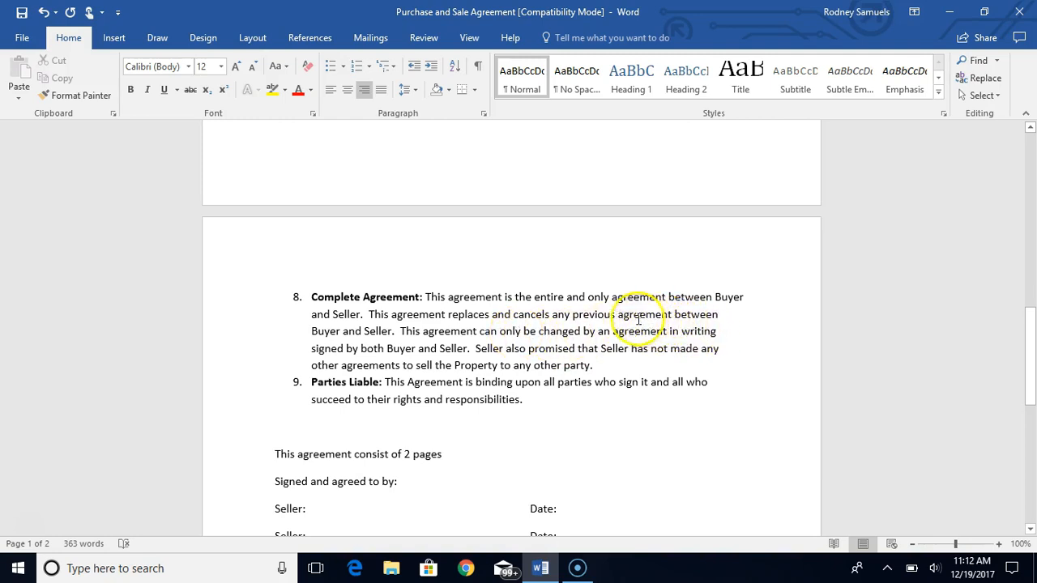
Scroll down to the Seller/Buyer signature and Date lines, then back to the title on page 1
{"action": "scroll", "scroll_direction": "down", "scroll_amount": 3}
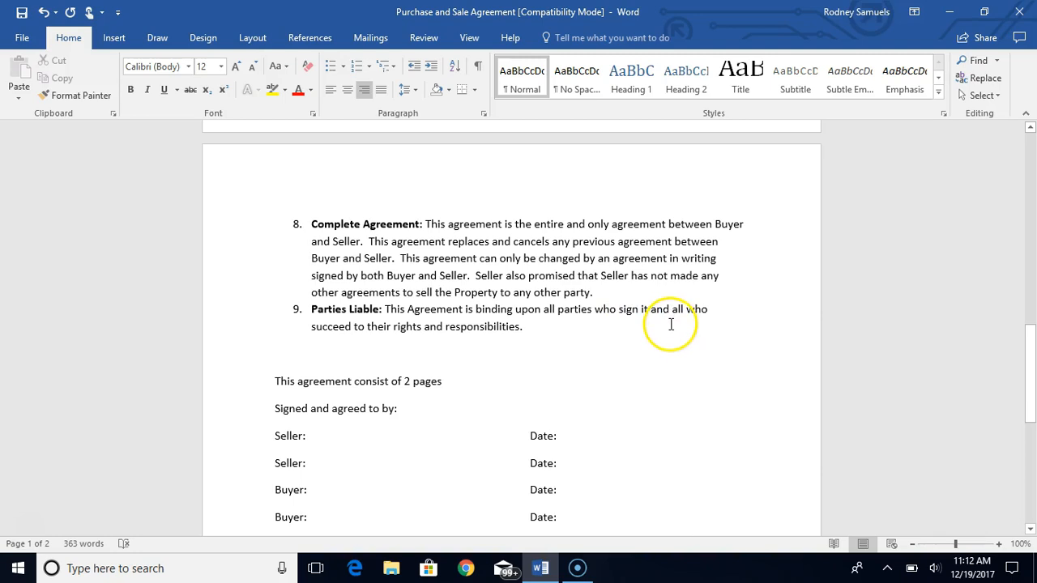
{"action": "scroll", "scroll_direction": "down", "scroll_amount": 3}
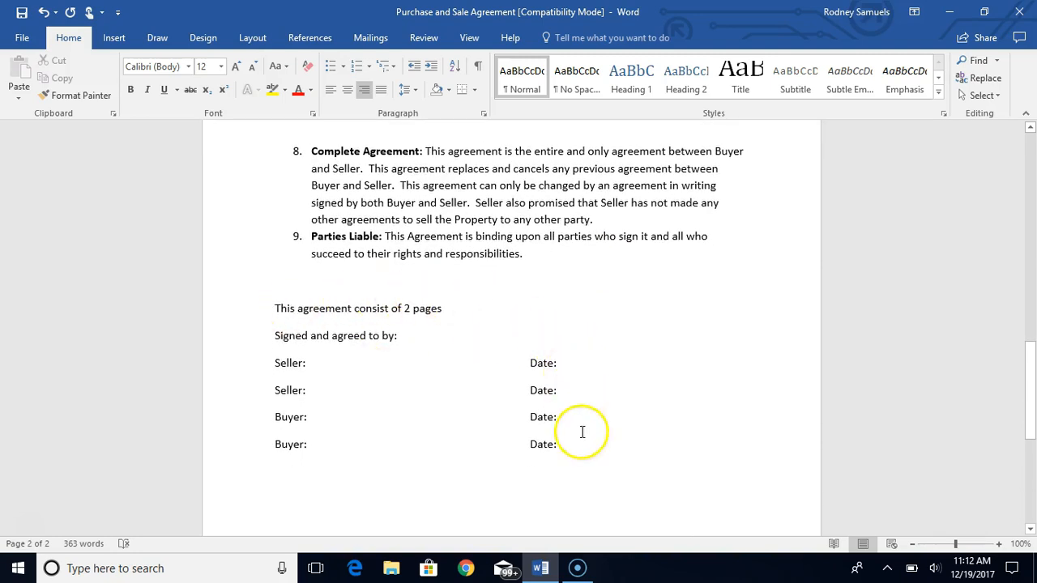
{"action": "mouse_move", "coordinate": [376, 461]}
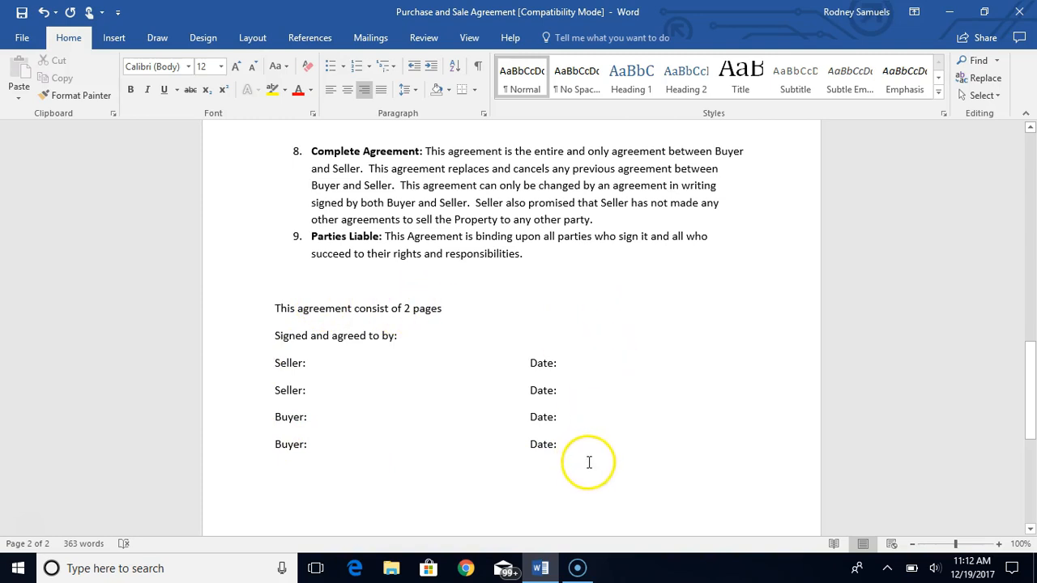
{"action": "mouse_move", "coordinate": [476, 425]}
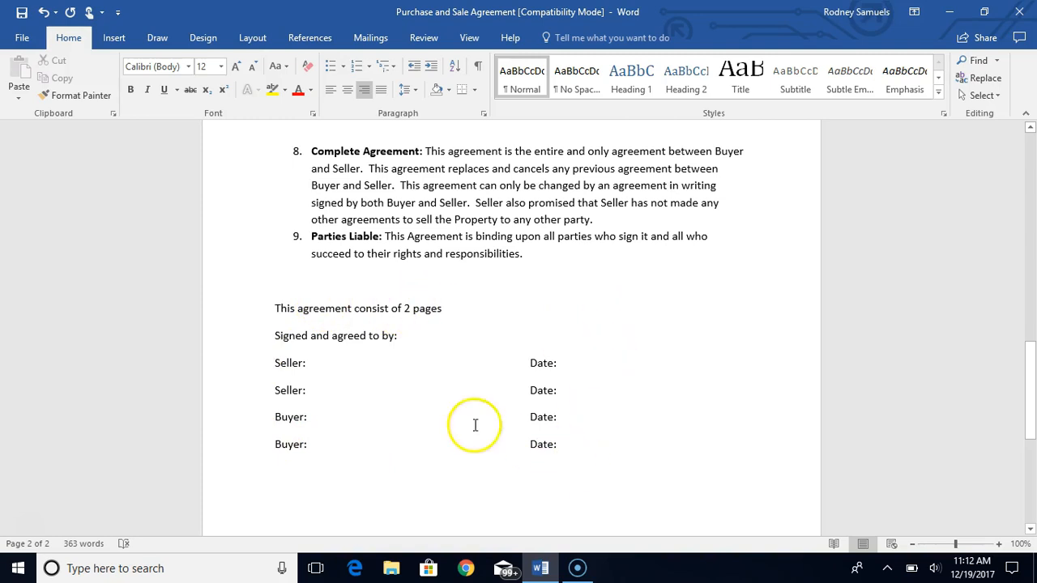
{"action": "mouse_move", "coordinate": [620, 387]}
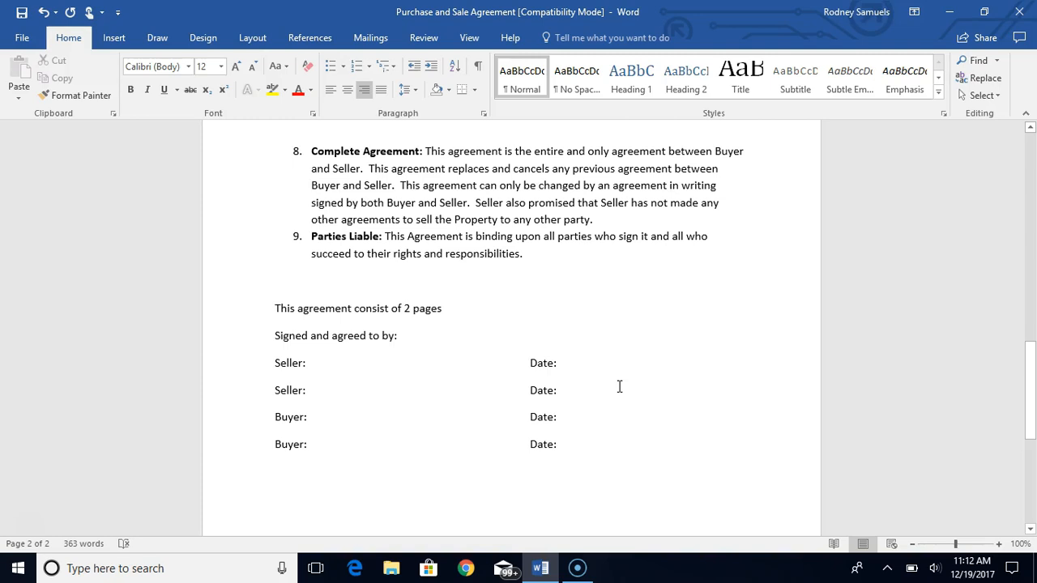
{"action": "scroll", "scroll_direction": "up", "scroll_amount": 3}
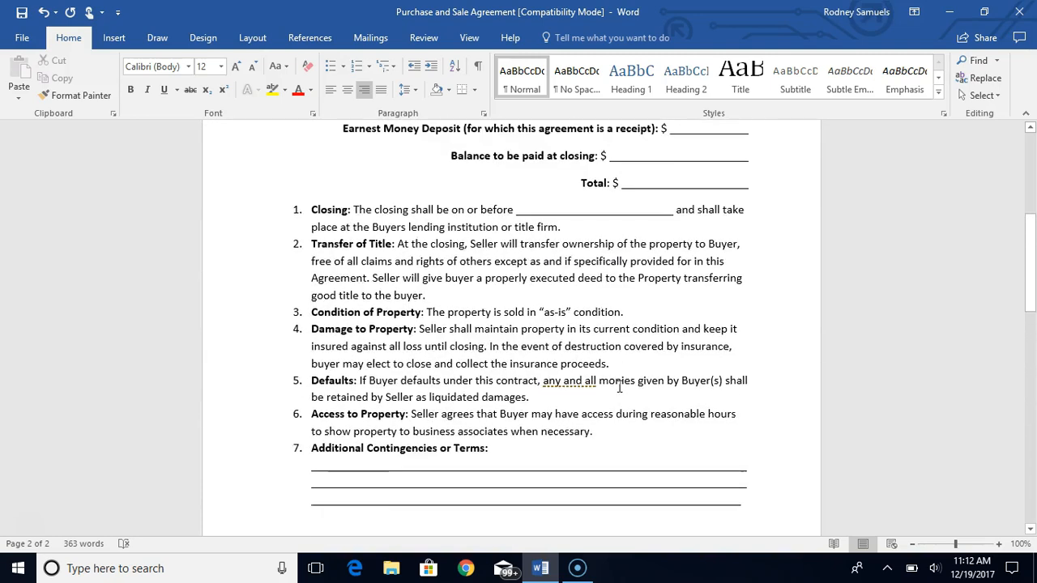
{"action": "scroll", "scroll_direction": "up", "scroll_amount": 3}
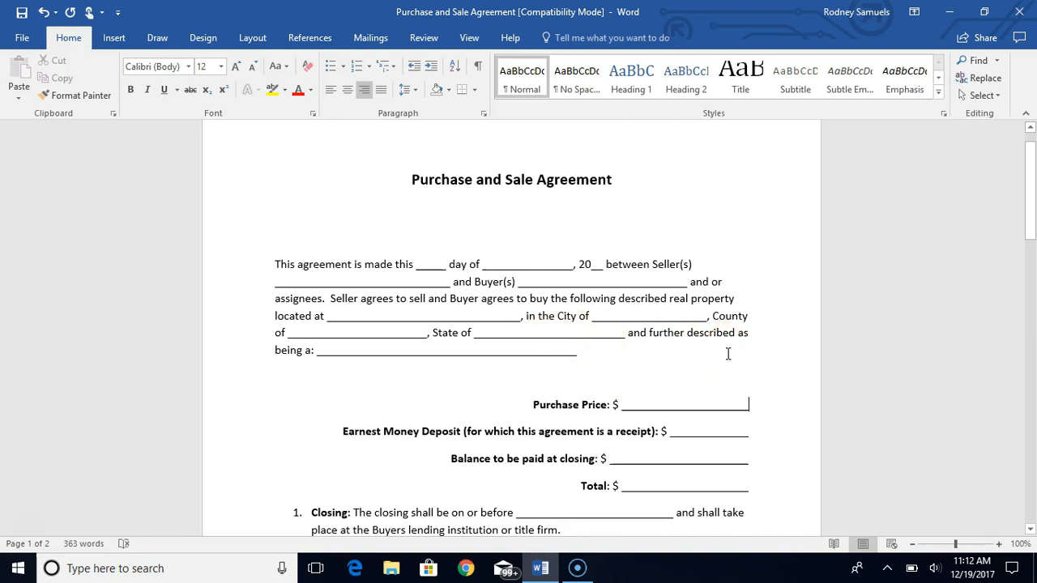
{"action": "mouse_move", "coordinate": [750, 367]}
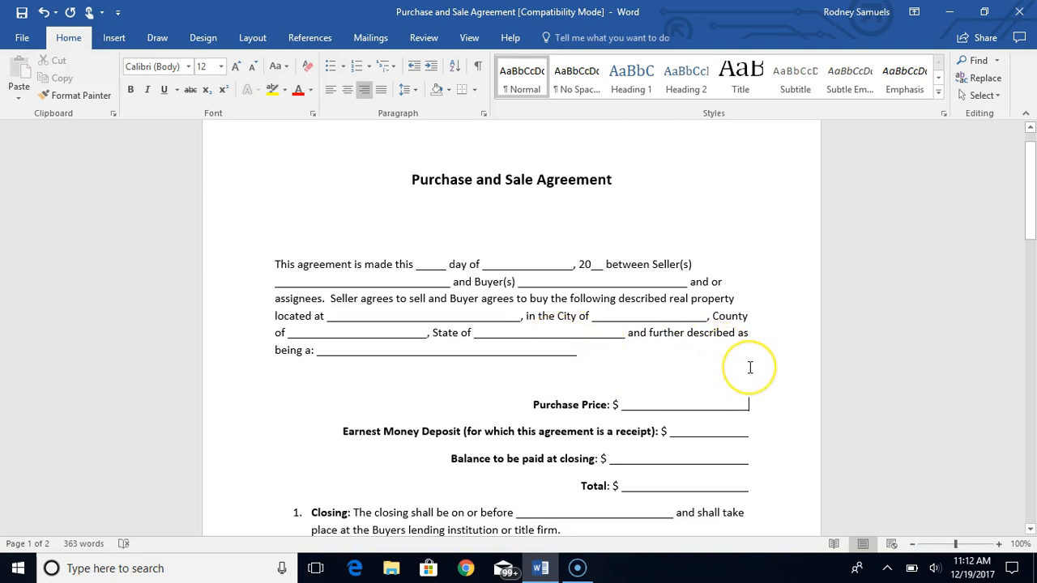